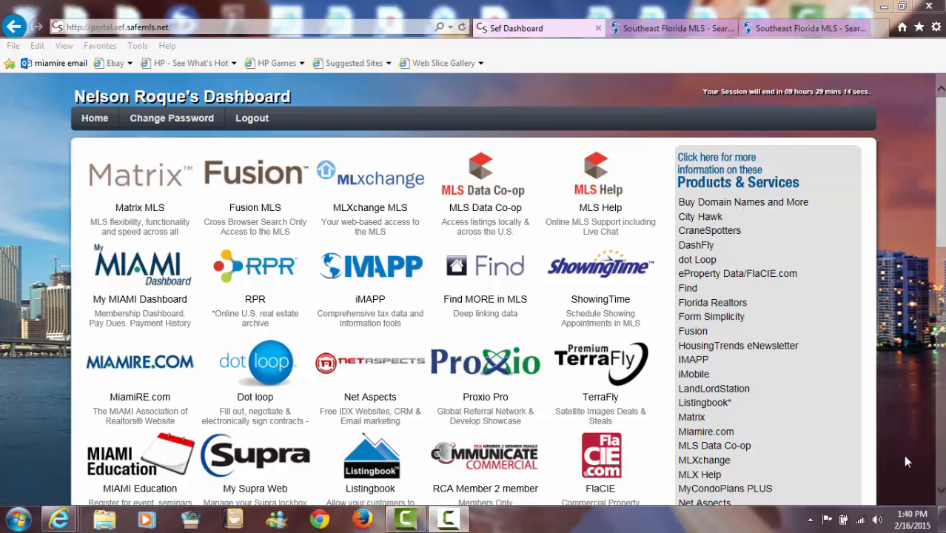
{"action": "mouse_move", "coordinate": [911, 464]}
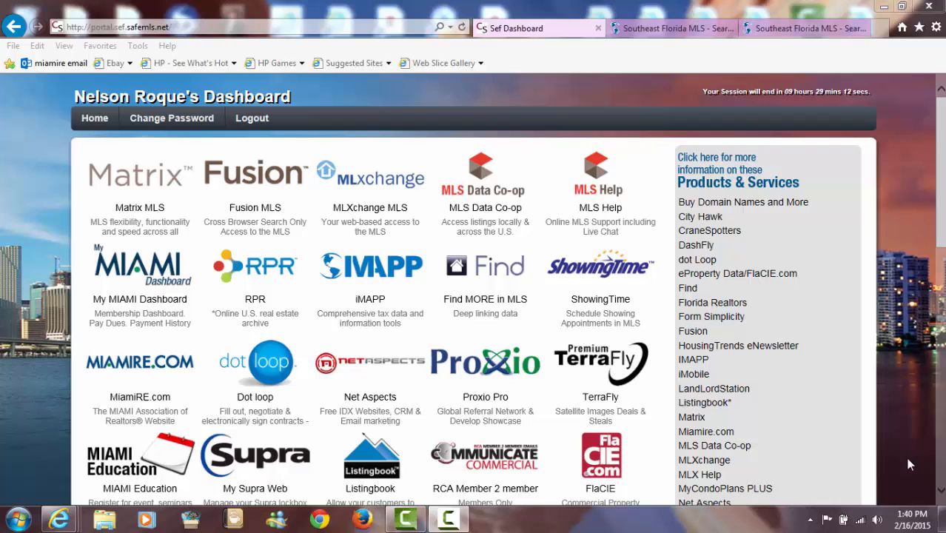
{"action": "mouse_move", "coordinate": [491, 393]}
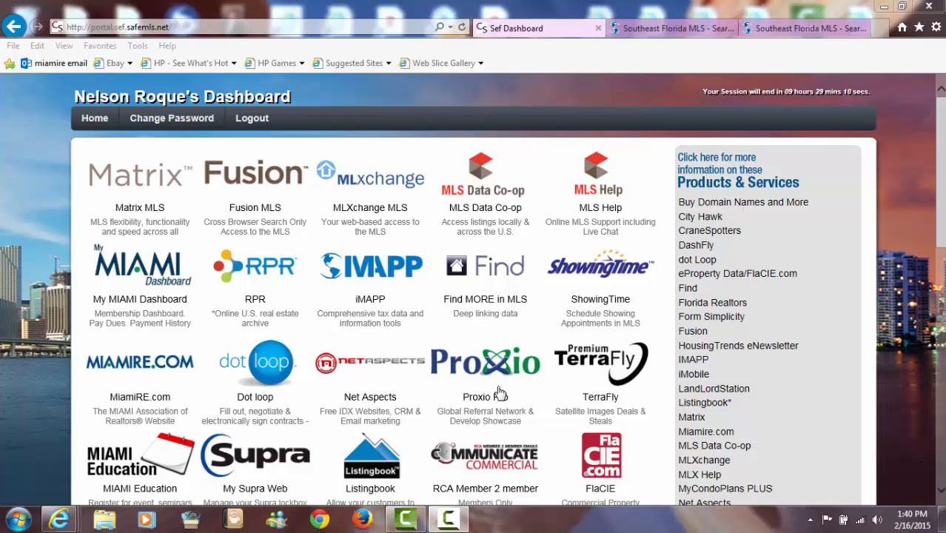
{"action": "mouse_move", "coordinate": [390, 273]}
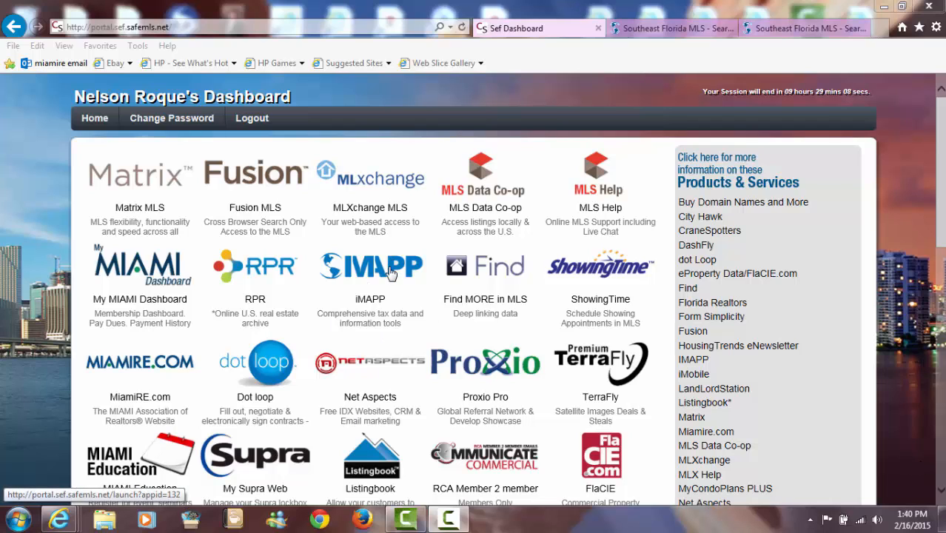
Step: Launch iMapp from the dashboard so the MLS Listings search form appears
{"action": "left_click", "coordinate": [370, 266]}
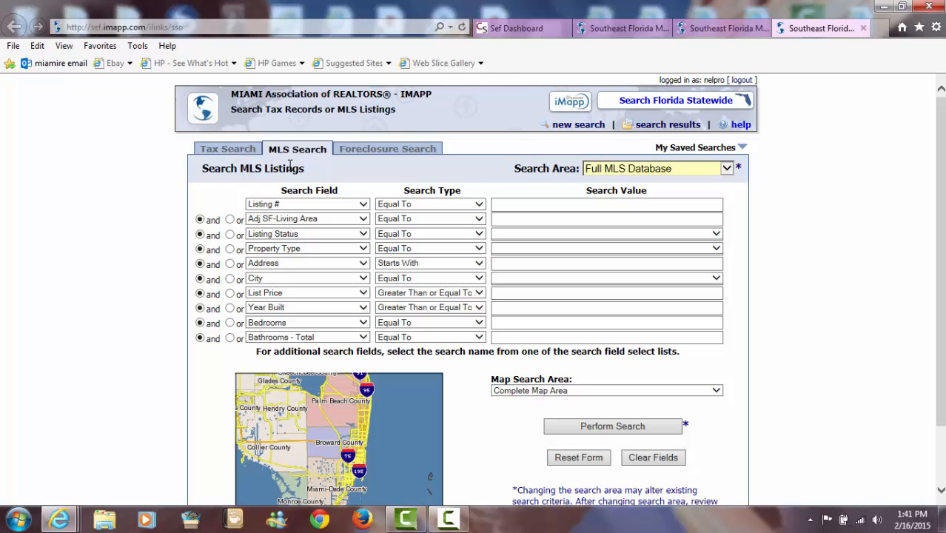
{"action": "mouse_move", "coordinate": [385, 148]}
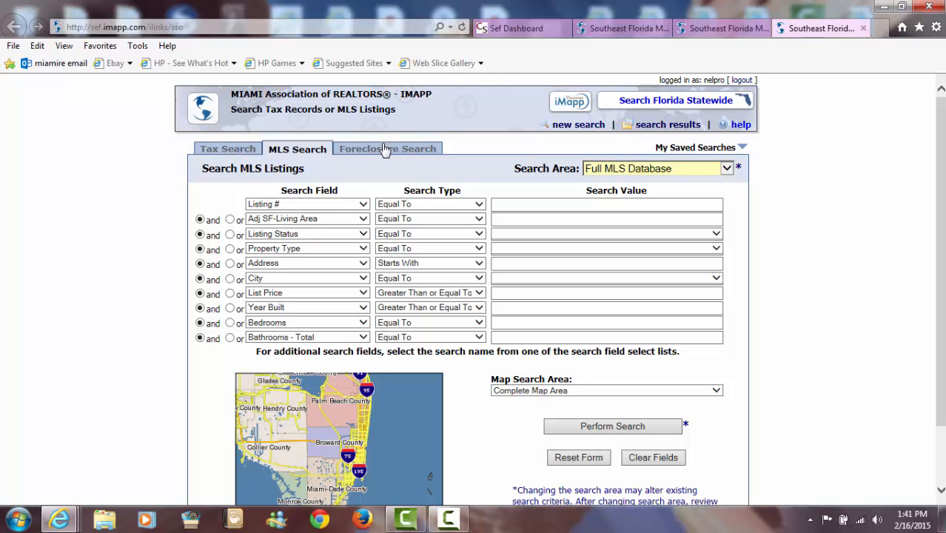
{"action": "mouse_move", "coordinate": [383, 157]}
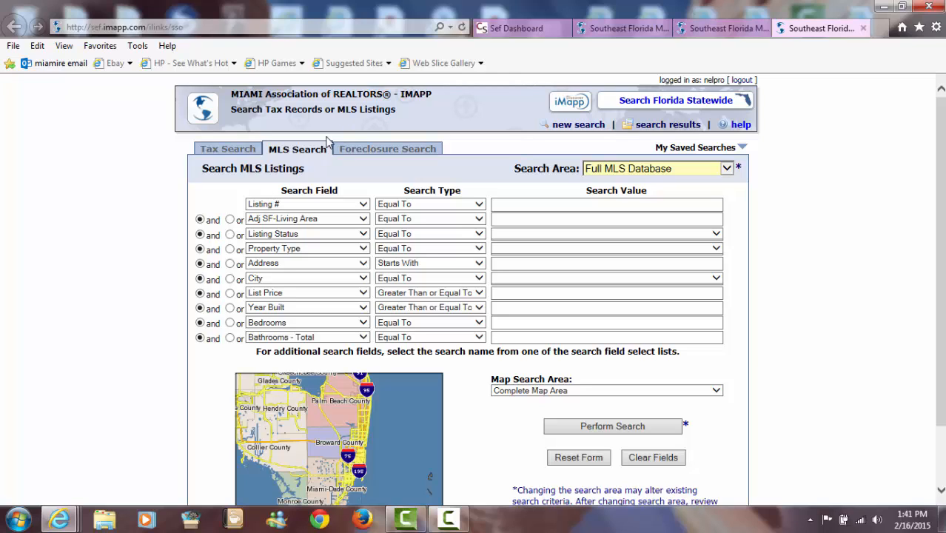
{"action": "mouse_move", "coordinate": [613, 255]}
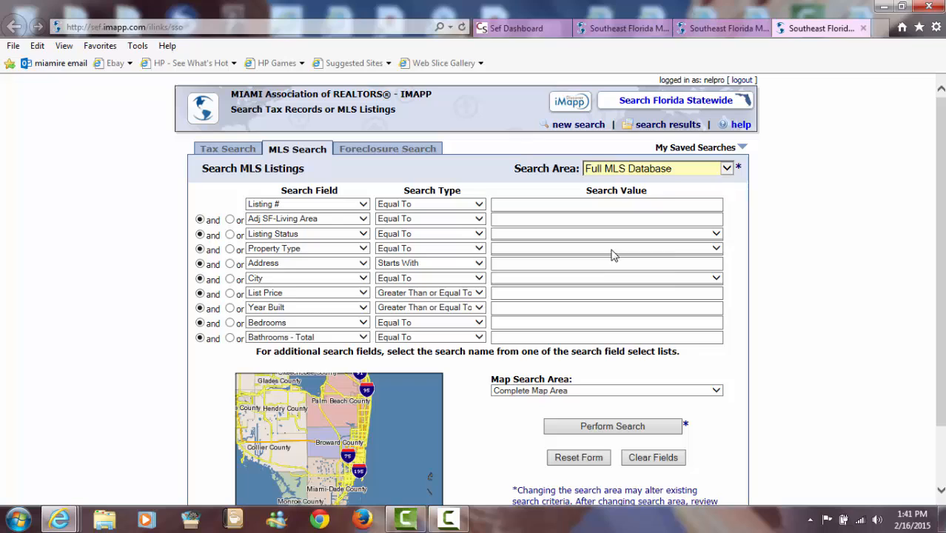
{"action": "mouse_move", "coordinate": [811, 278]}
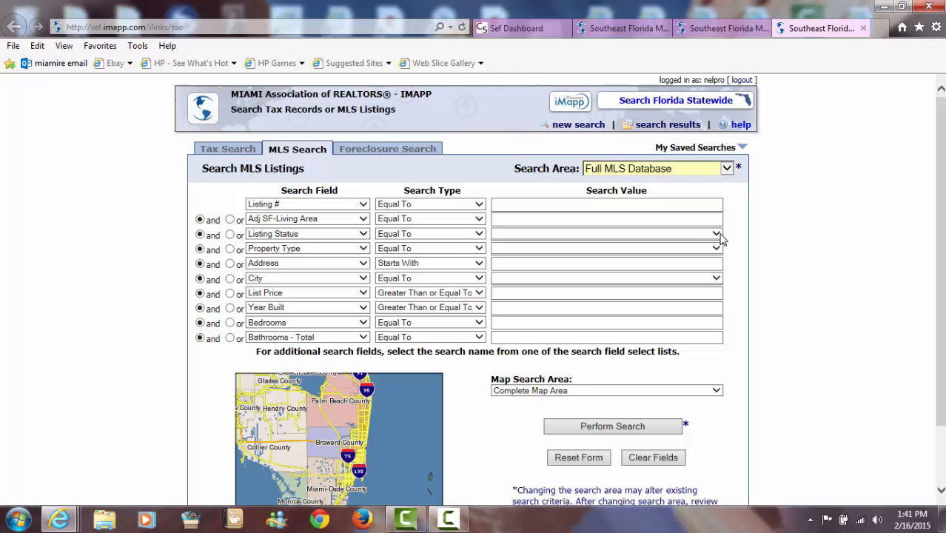
Step: Set Listing Status to Expired (not relisted) and bring up the Property Type choices
{"action": "left_click", "coordinate": [717, 234]}
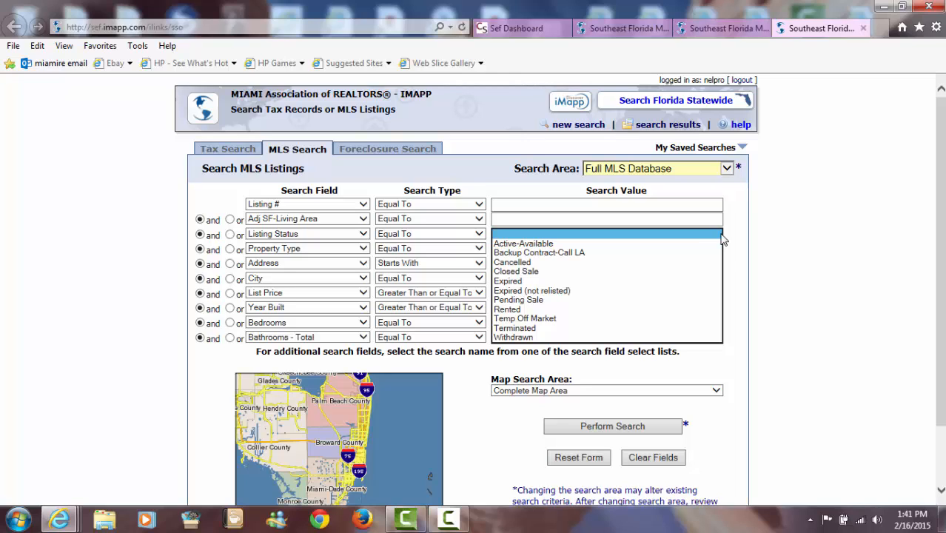
{"action": "mouse_move", "coordinate": [613, 258]}
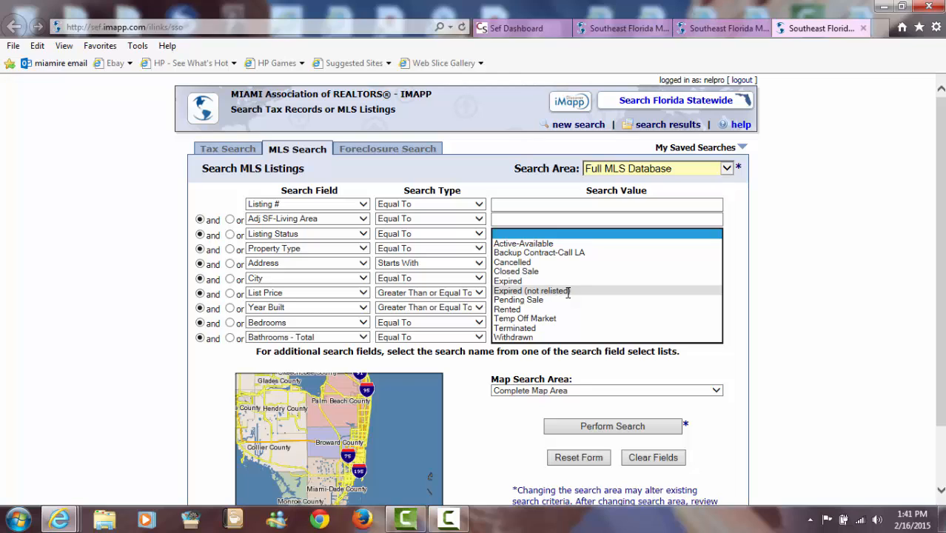
{"action": "left_click", "coordinate": [534, 290]}
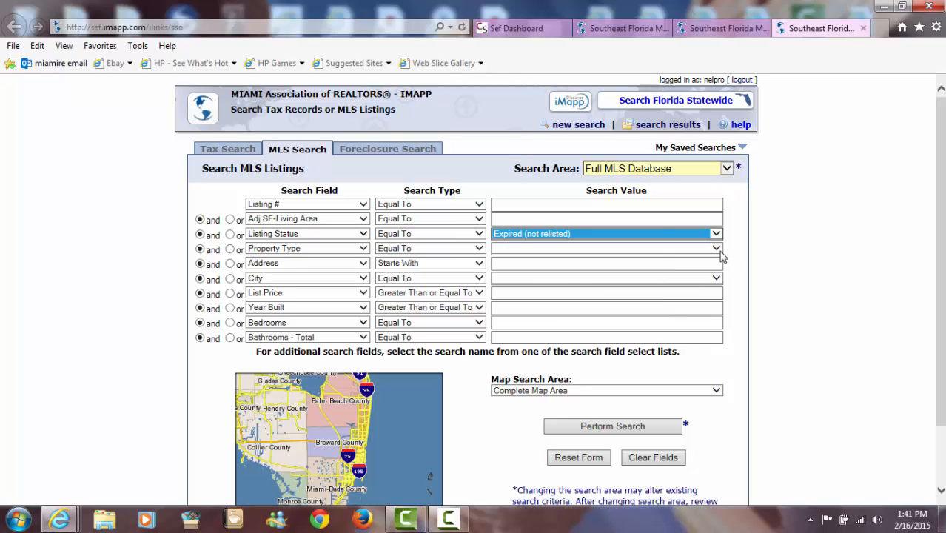
{"action": "left_click", "coordinate": [712, 249]}
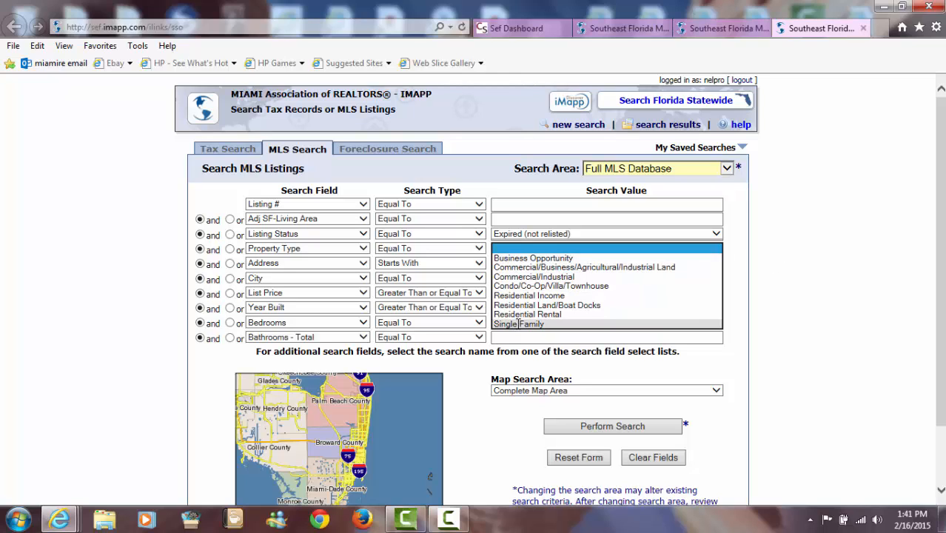
Step: Set Property Type to Single Family and pick Miami as the City
{"action": "left_click", "coordinate": [545, 323]}
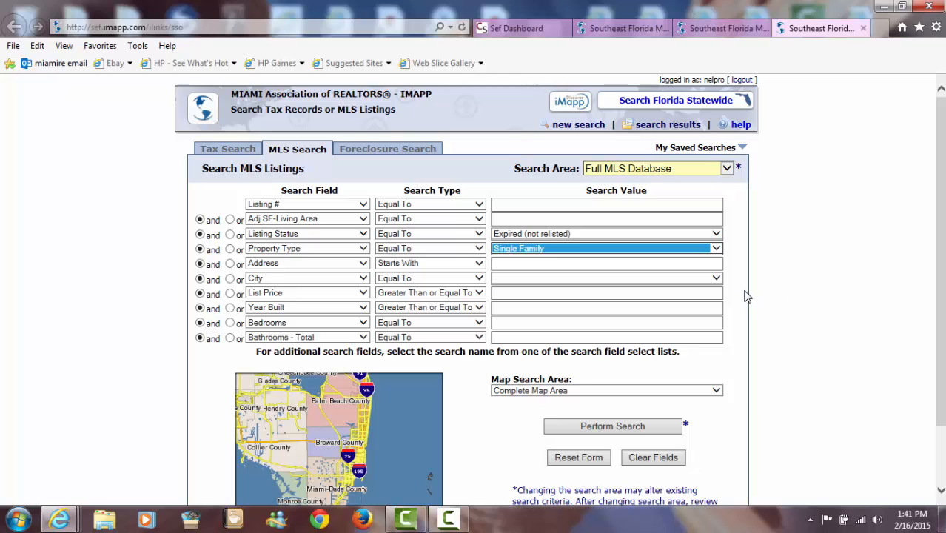
{"action": "mouse_move", "coordinate": [716, 281]}
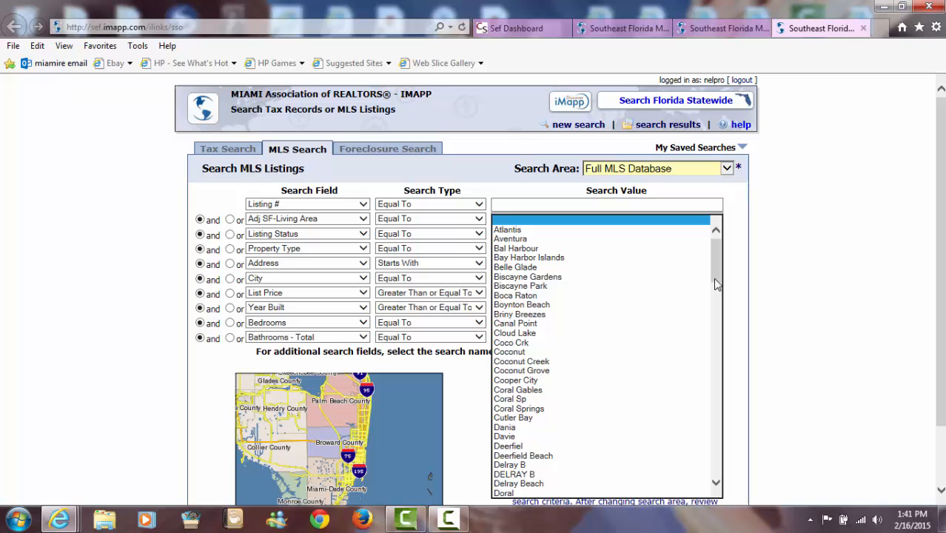
{"action": "scroll", "scroll_direction": "down", "scroll_amount": 3}
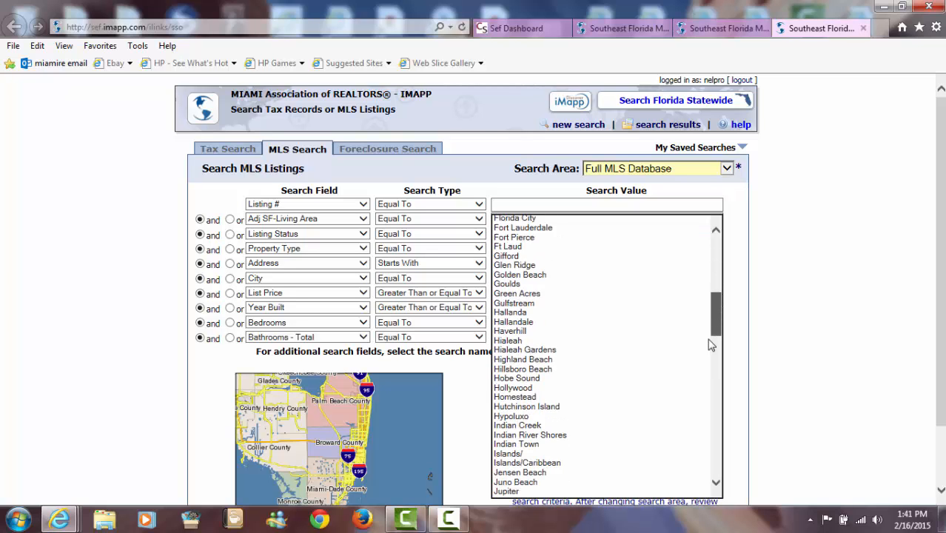
{"action": "scroll", "scroll_direction": "down", "scroll_amount": 3}
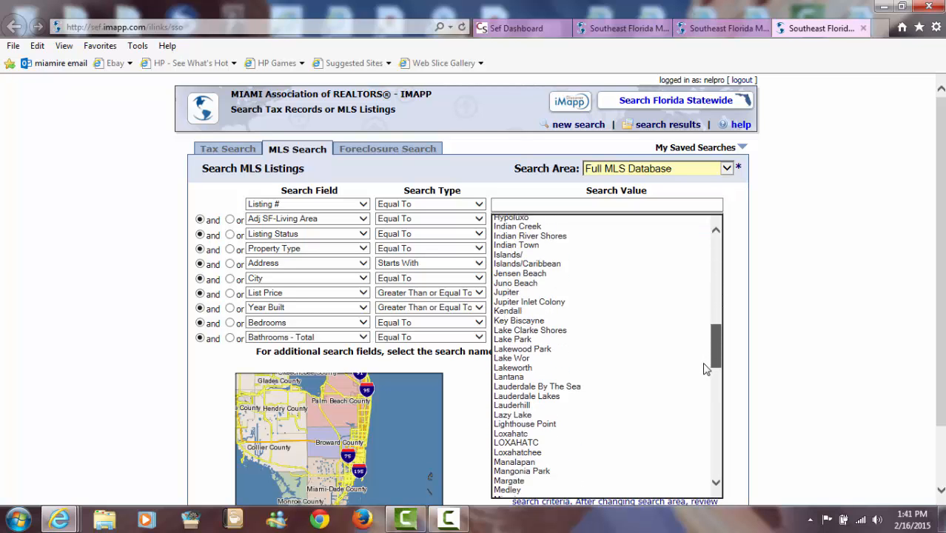
{"action": "scroll", "scroll_direction": "down", "scroll_amount": 3}
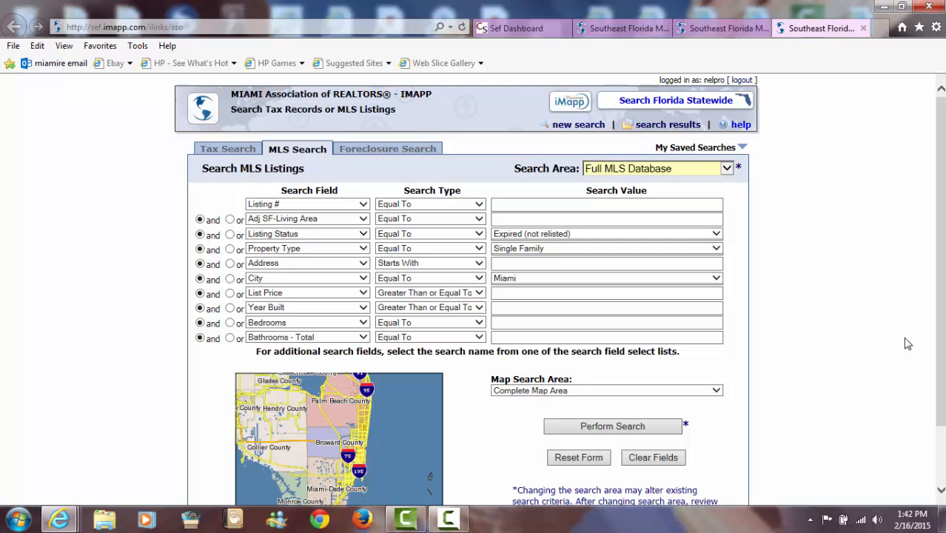
{"action": "mouse_move", "coordinate": [533, 356]}
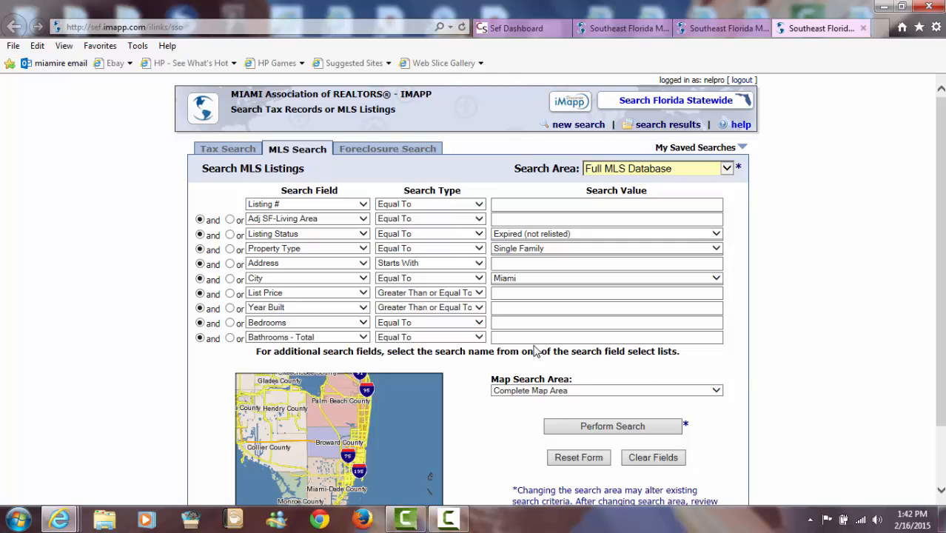
{"action": "mouse_move", "coordinate": [367, 293]}
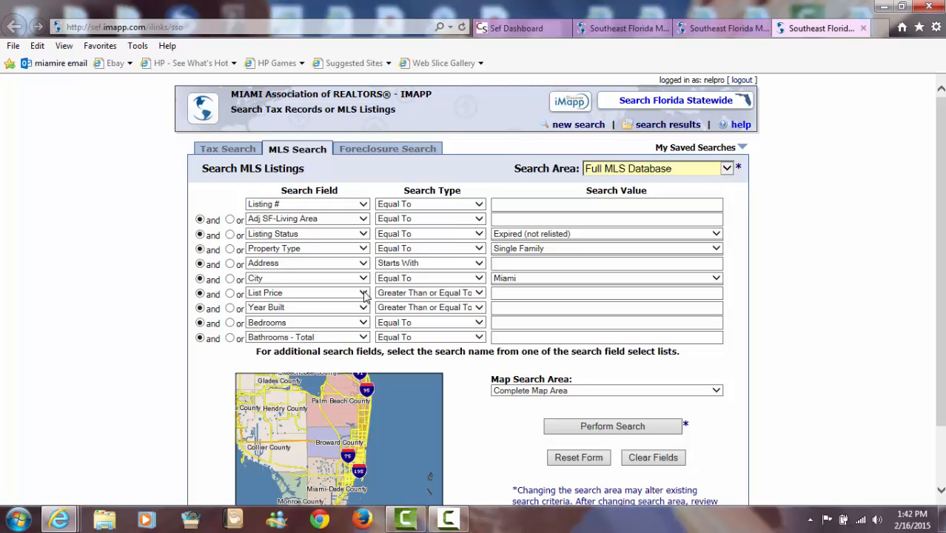
Step: Replace the List Price criterion with Expired Date on or after 11/01/2014
{"action": "left_click", "coordinate": [353, 293]}
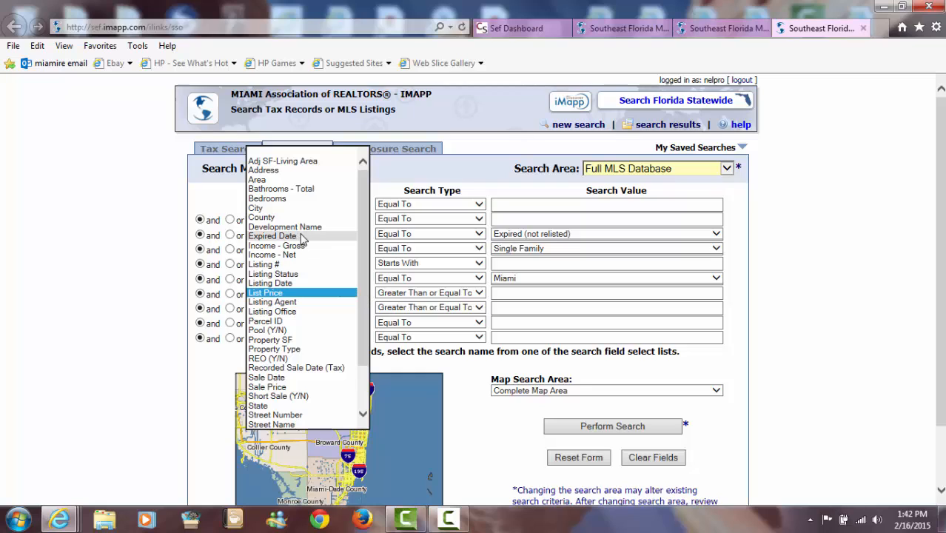
{"action": "left_click", "coordinate": [272, 235]}
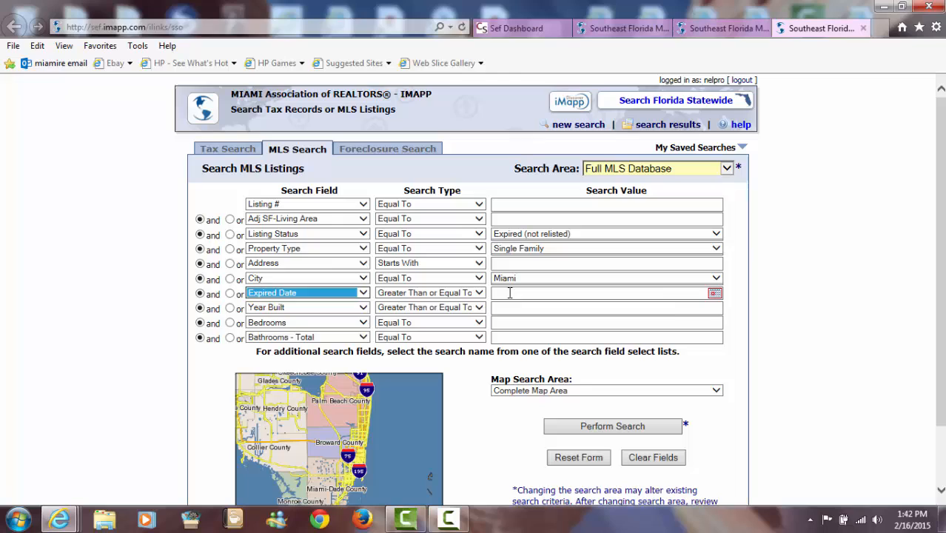
{"action": "left_click", "coordinate": [600, 293]}
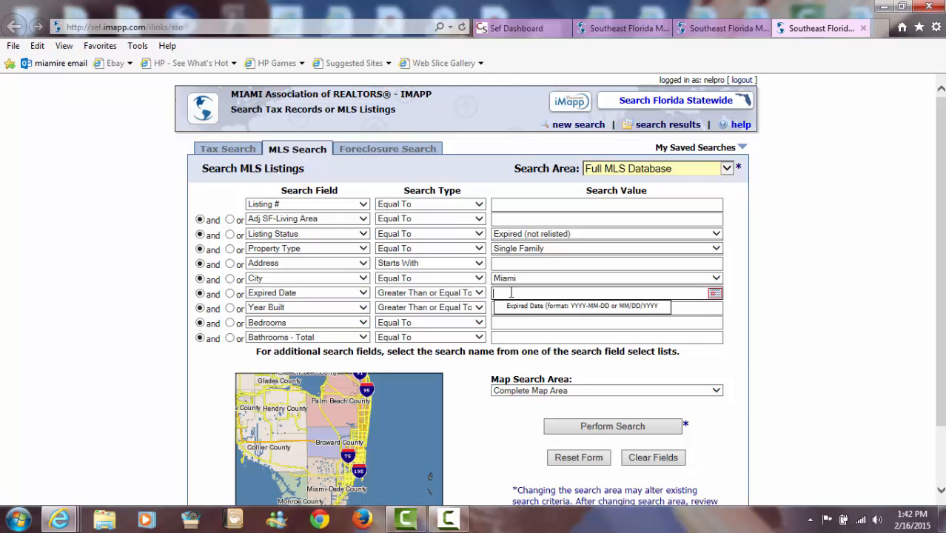
{"action": "type", "text": "11/01/2014"}
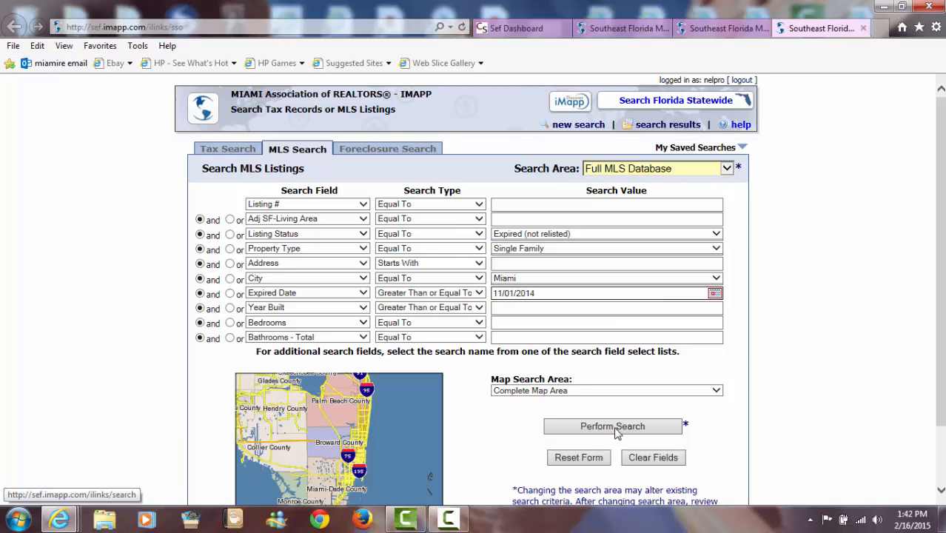
Step: Run the search, returning 546 expired Miami single-family listings
{"action": "left_click", "coordinate": [613, 427]}
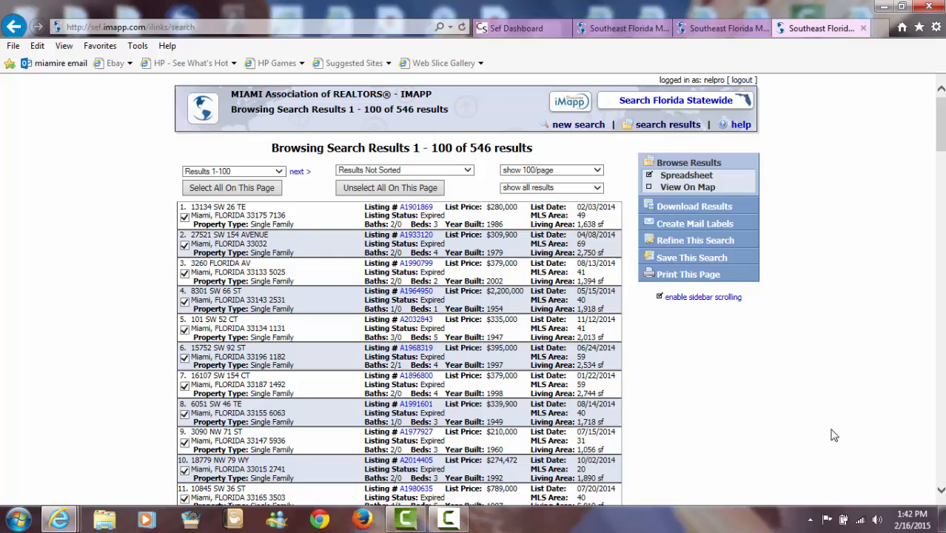
{"action": "mouse_move", "coordinate": [850, 400]}
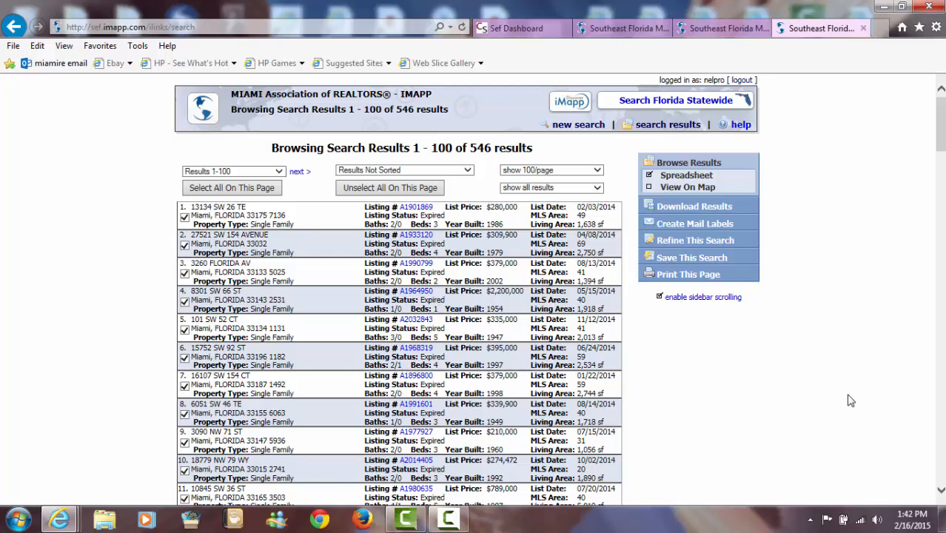
{"action": "mouse_move", "coordinate": [712, 263]}
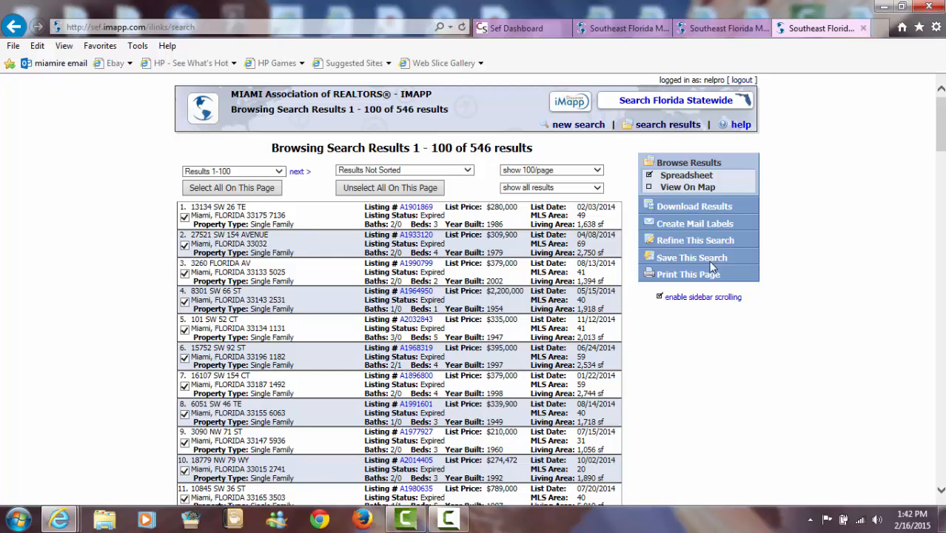
{"action": "mouse_move", "coordinate": [708, 224]}
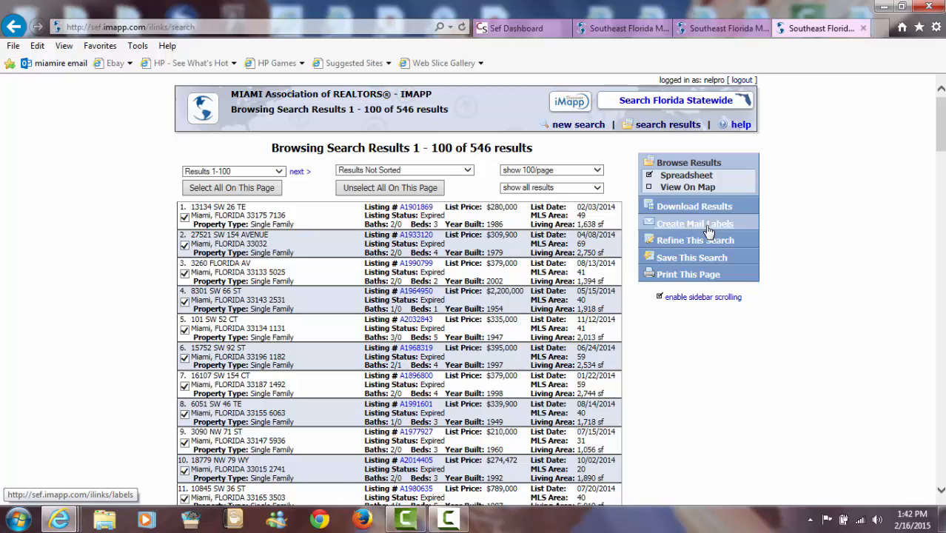
Step: Start mail labels for the results with Owner Name @ Owner Address on Avery 5160
{"action": "left_click", "coordinate": [695, 223]}
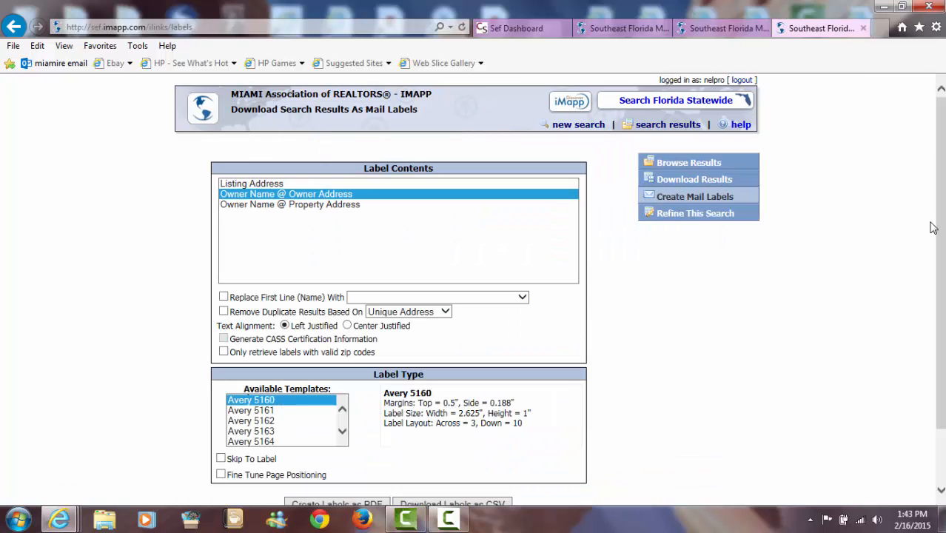
{"action": "mouse_move", "coordinate": [910, 240]}
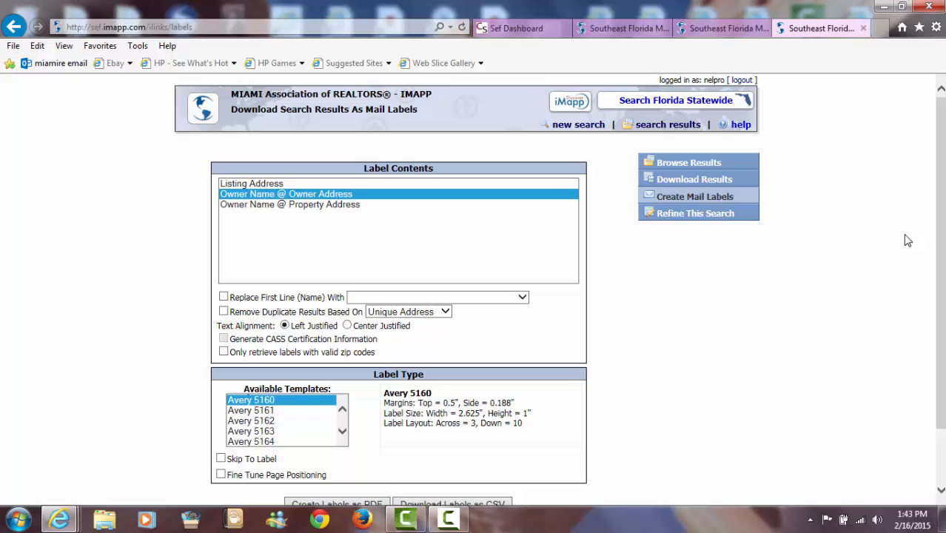
{"action": "mouse_move", "coordinate": [899, 252]}
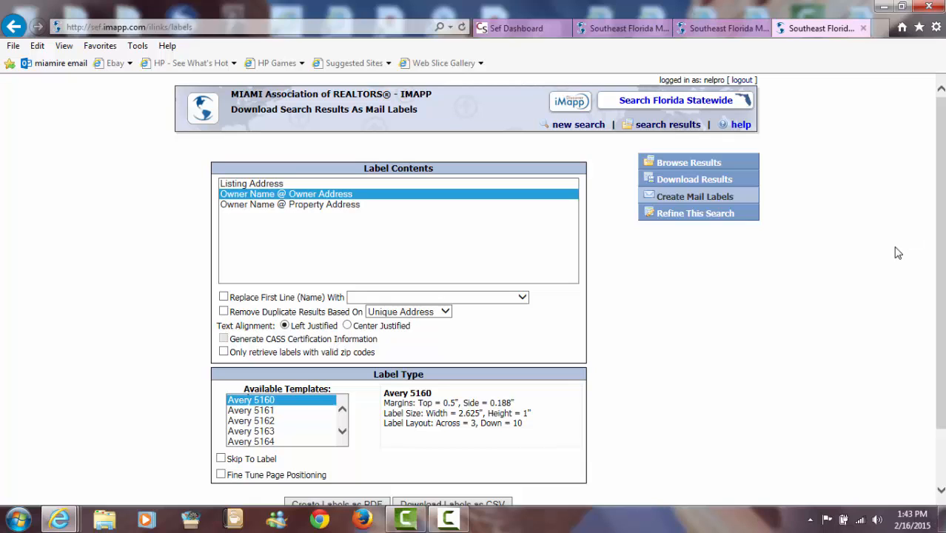
{"action": "mouse_move", "coordinate": [884, 266]}
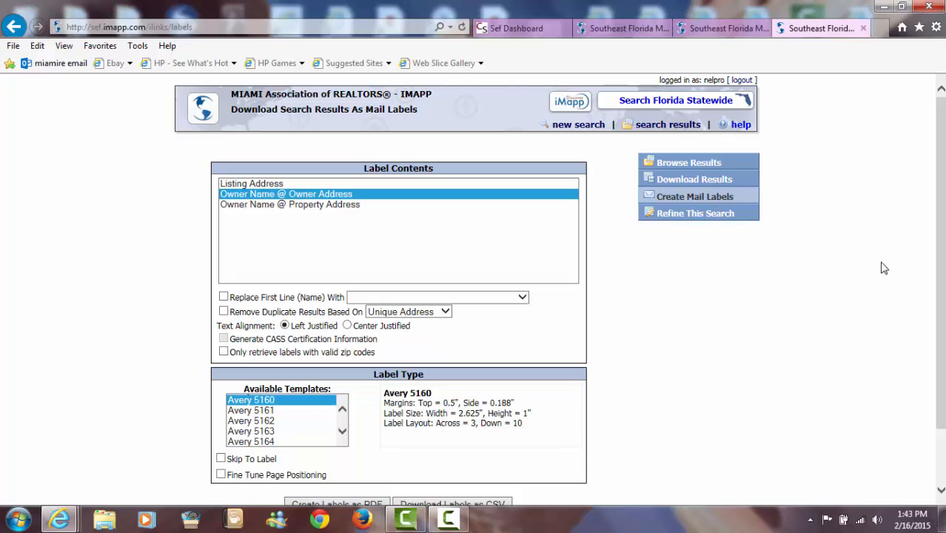
{"action": "mouse_move", "coordinate": [873, 283]}
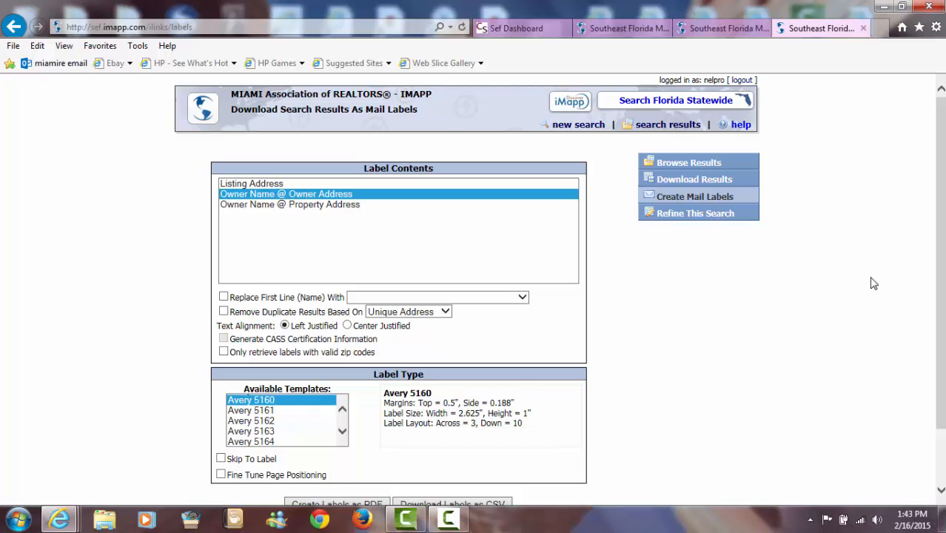
{"action": "scroll", "scroll_direction": "down", "scroll_amount": 3}
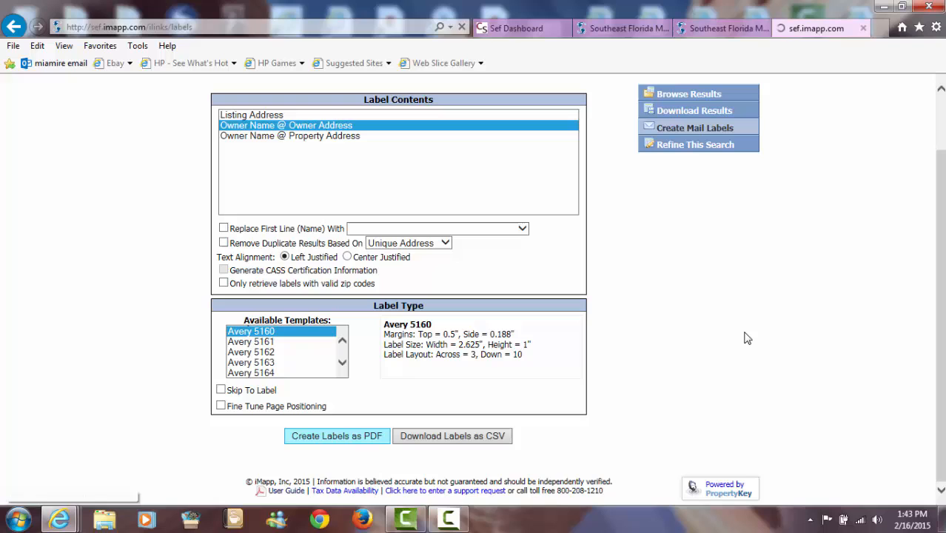
Step: Generate the labels as a PDF, producing a labels.pdf download prompt
{"action": "left_click", "coordinate": [336, 436]}
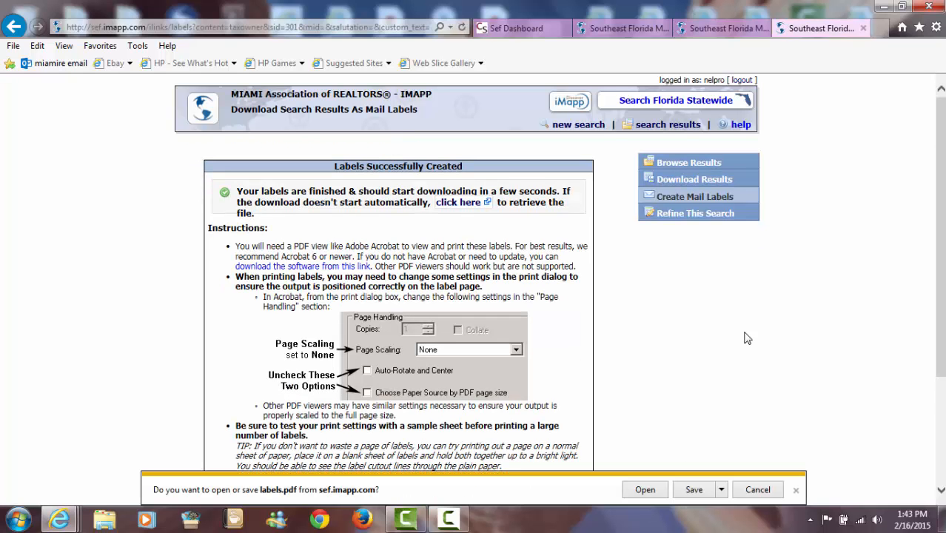
{"action": "mouse_move", "coordinate": [611, 335]}
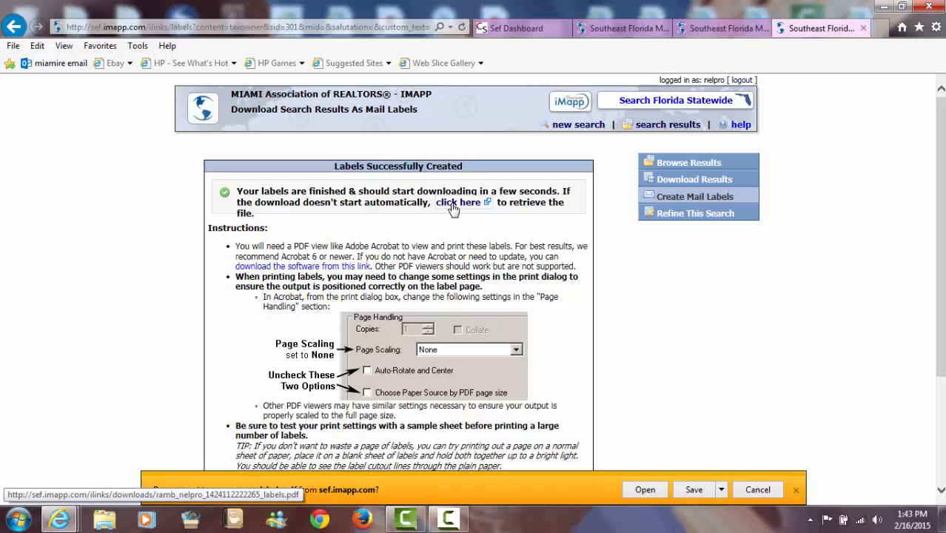
{"action": "mouse_move", "coordinate": [551, 298]}
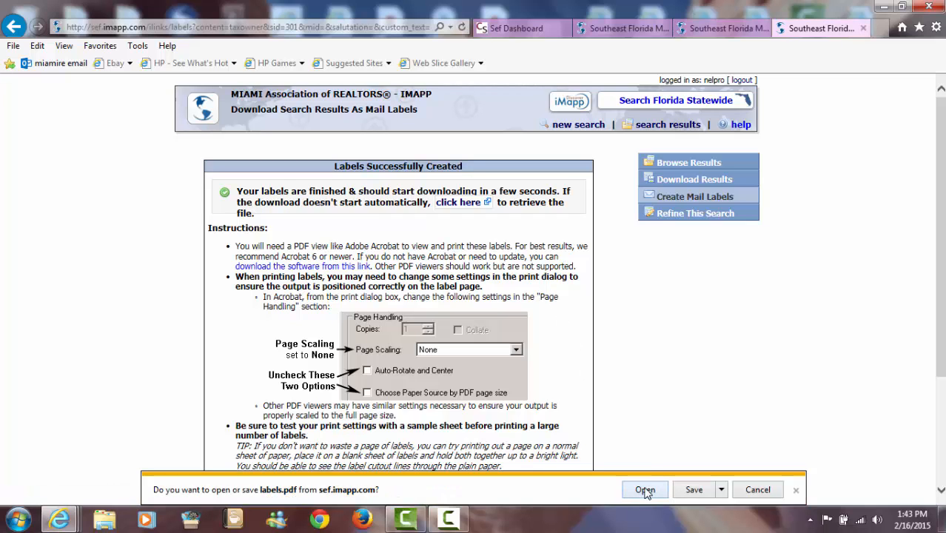
Step: Open the downloaded labels.pdf in Adobe Reader to view the 20 pages of labels
{"action": "left_click", "coordinate": [645, 488]}
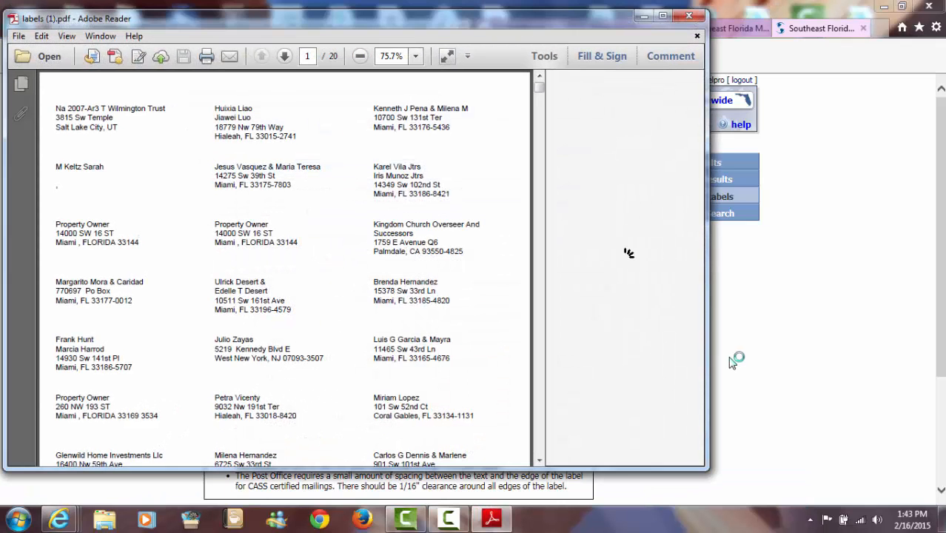
{"action": "left_click", "coordinate": [544, 56]}
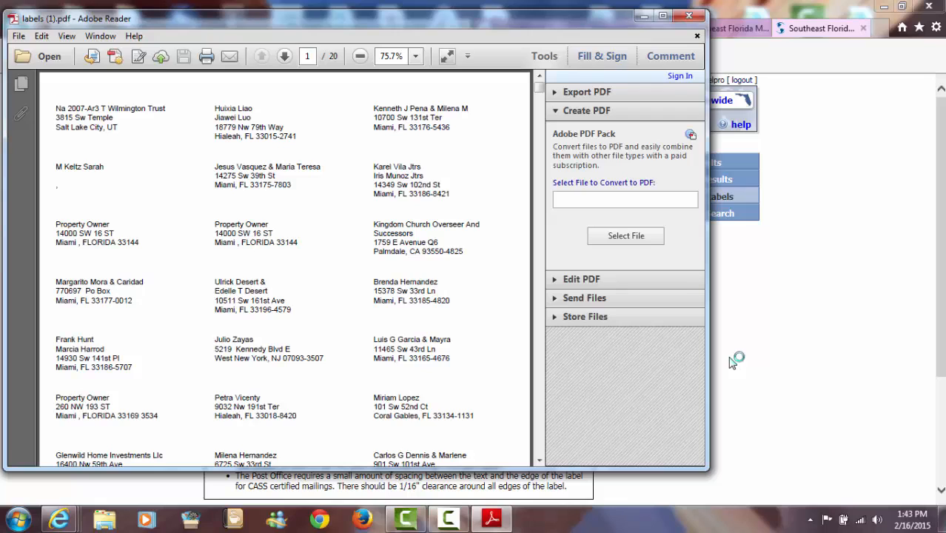
{"action": "mouse_move", "coordinate": [705, 364]}
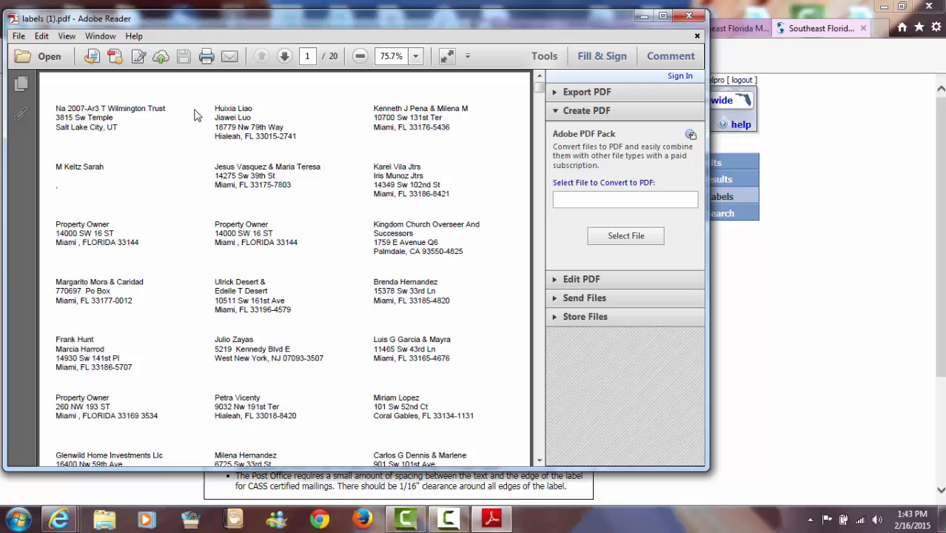
{"action": "mouse_move", "coordinate": [331, 257]}
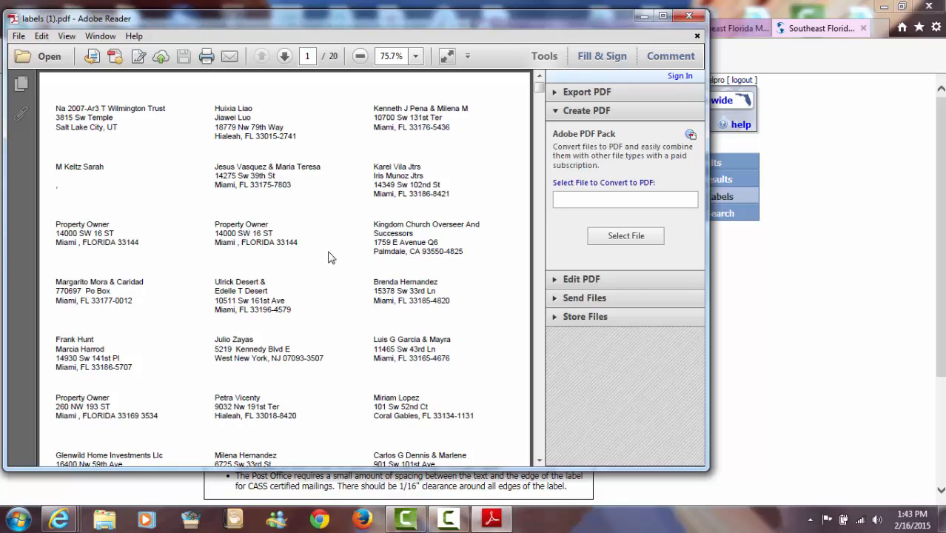